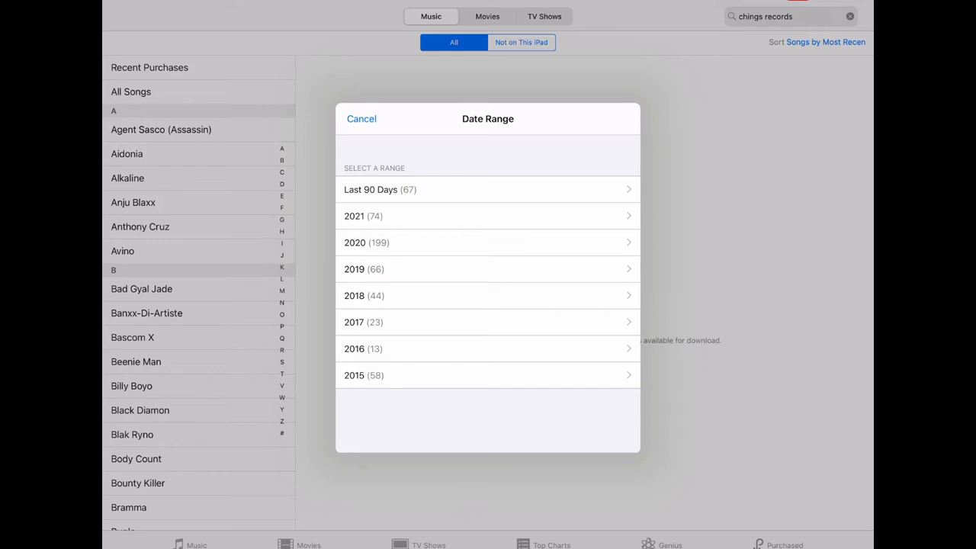
# Choose 2015 in the Date Range dialog to list that year's purchases
pyautogui.click(488, 375)
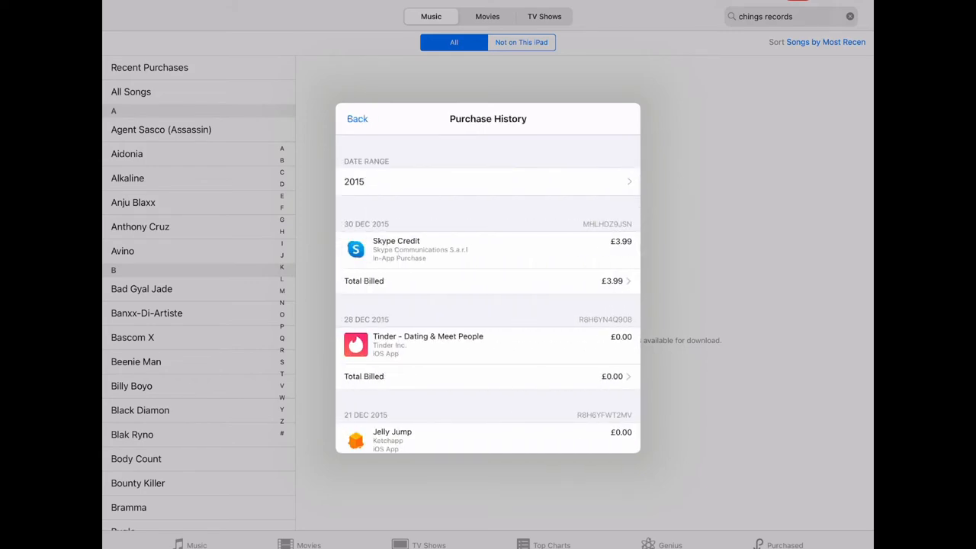
pyautogui.scroll(-3)
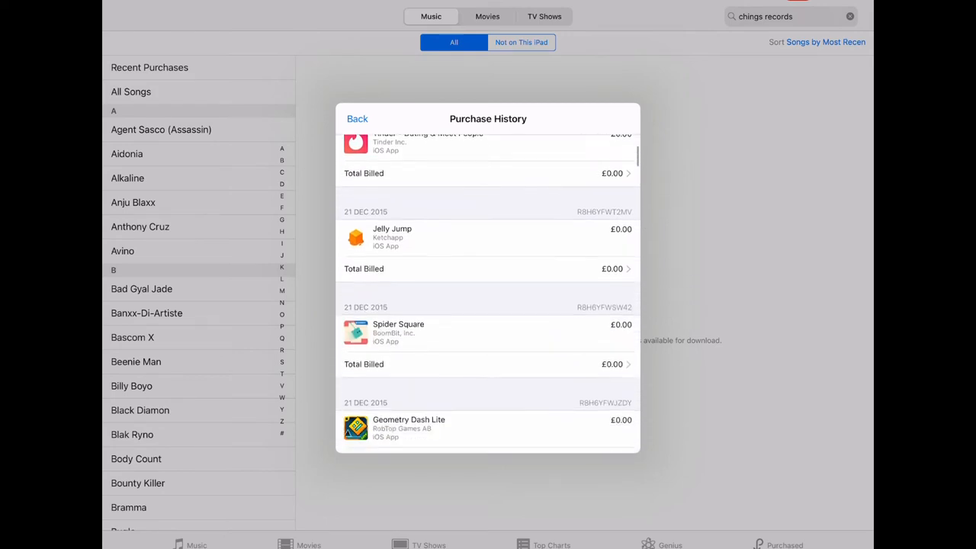
pyautogui.scroll(-3)
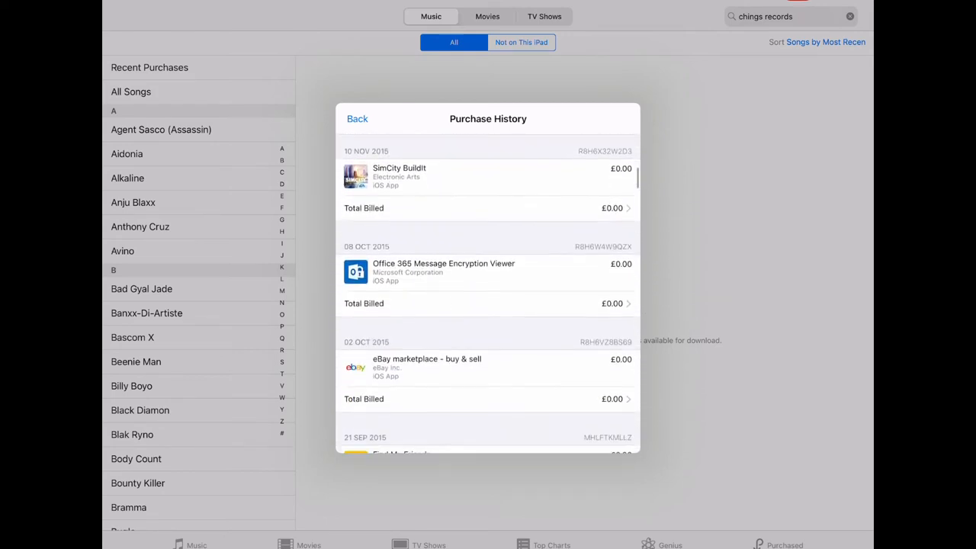
pyautogui.scroll(-3)
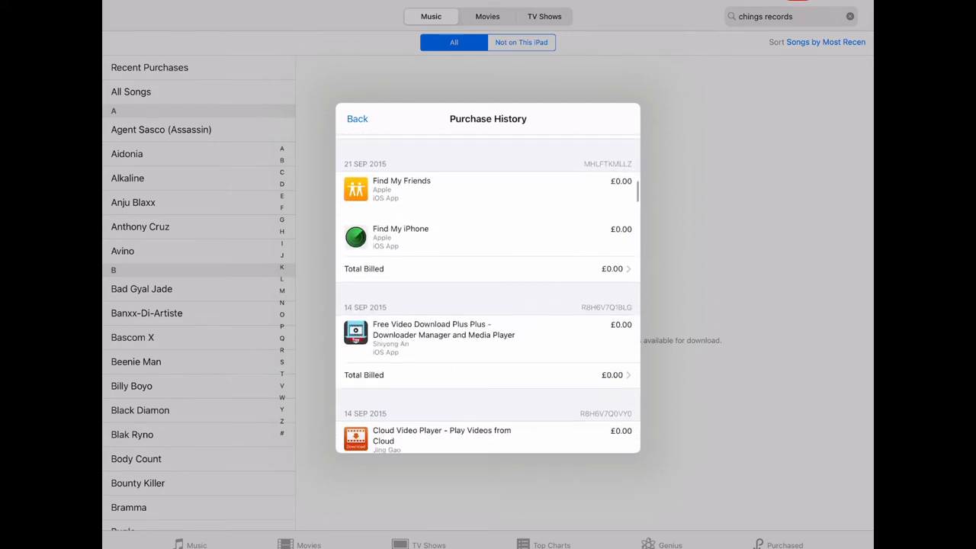
pyautogui.scroll(-3)
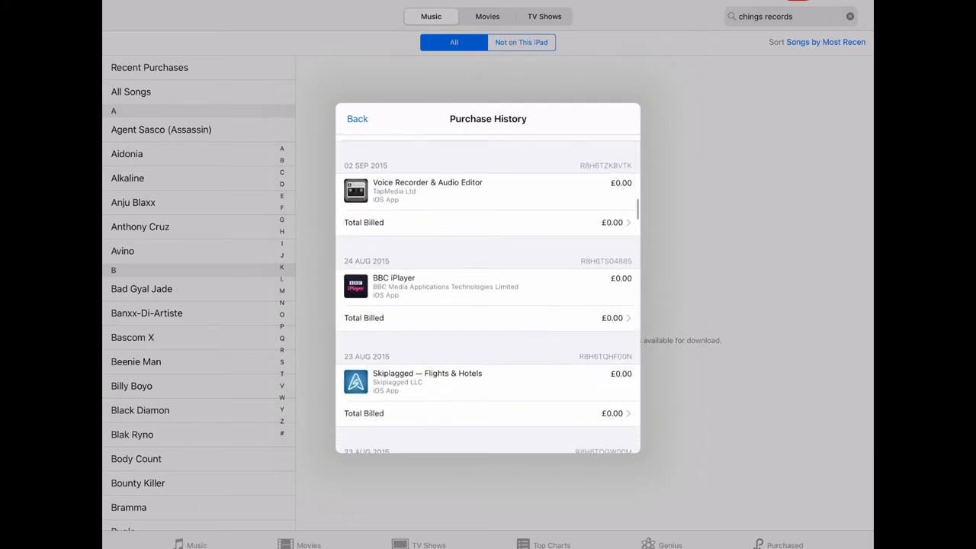
pyautogui.scroll(-3)
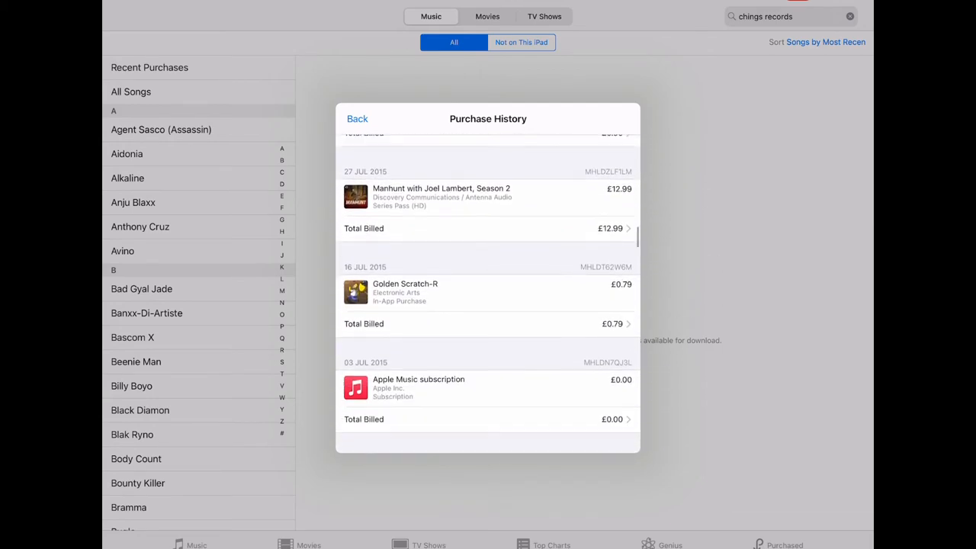
pyautogui.scroll(-3)
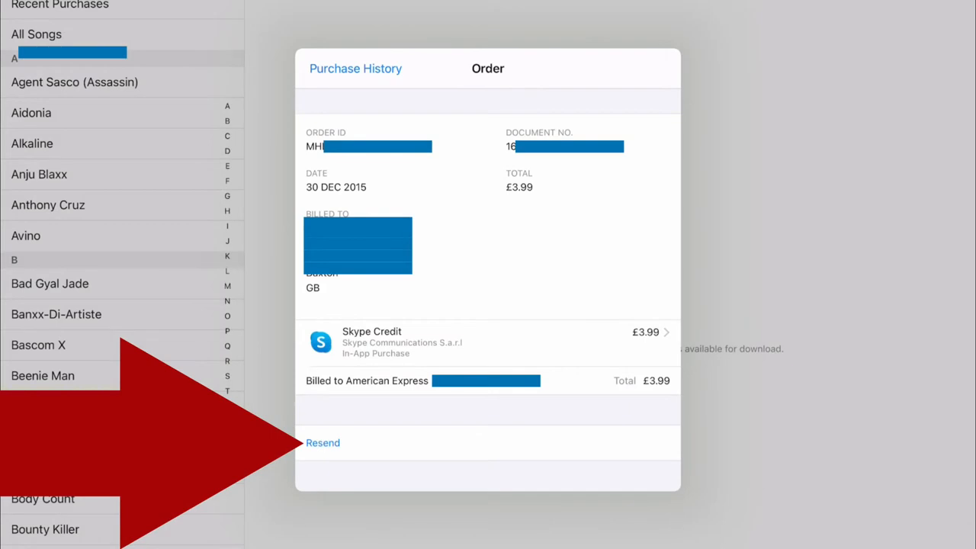
# Resend the invoice for the £3.99 Skype Credit order from 30 Dec 2015
pyautogui.click(322, 443)
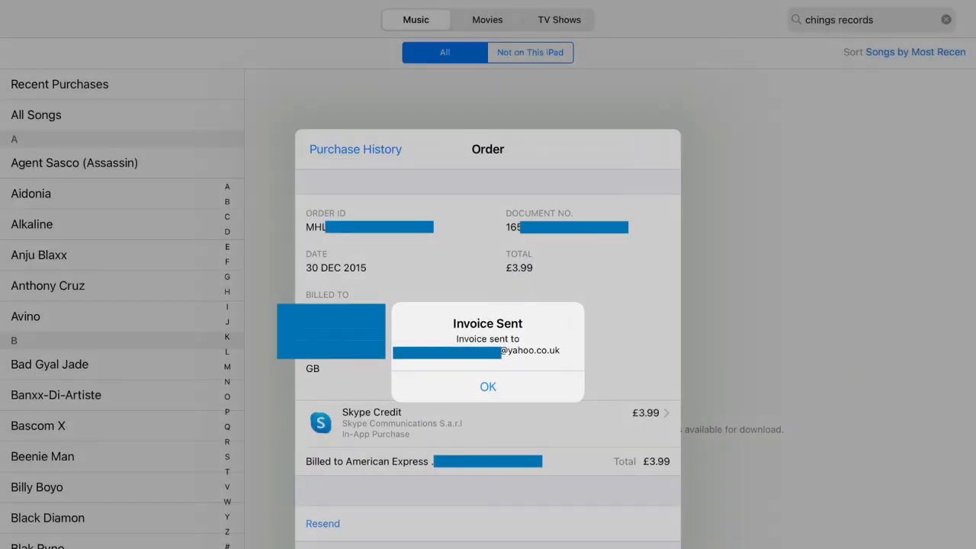